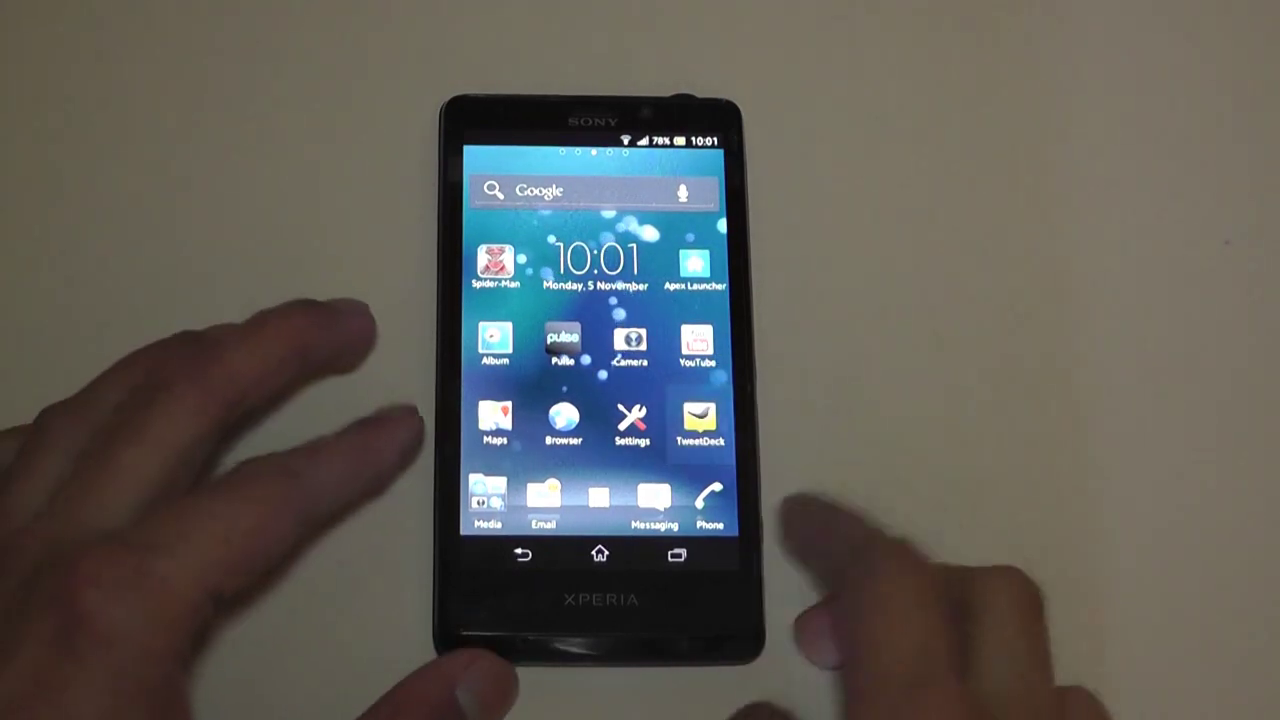
# Step: Launch TweetDeck from the home screen to start composing a tweet
pyautogui.click(704, 415)
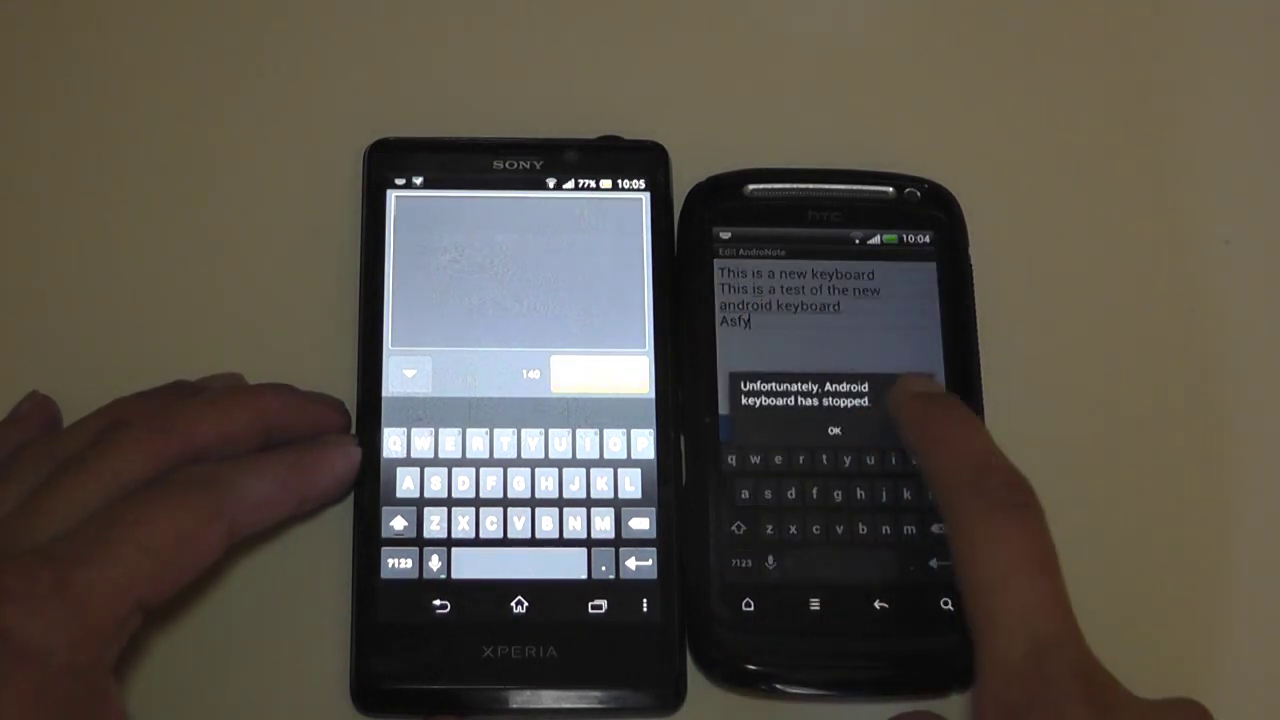
# Step: Dismiss the 'Unfortunately, Android keyboard has stopped' dialog with OK
pyautogui.click(834, 430)
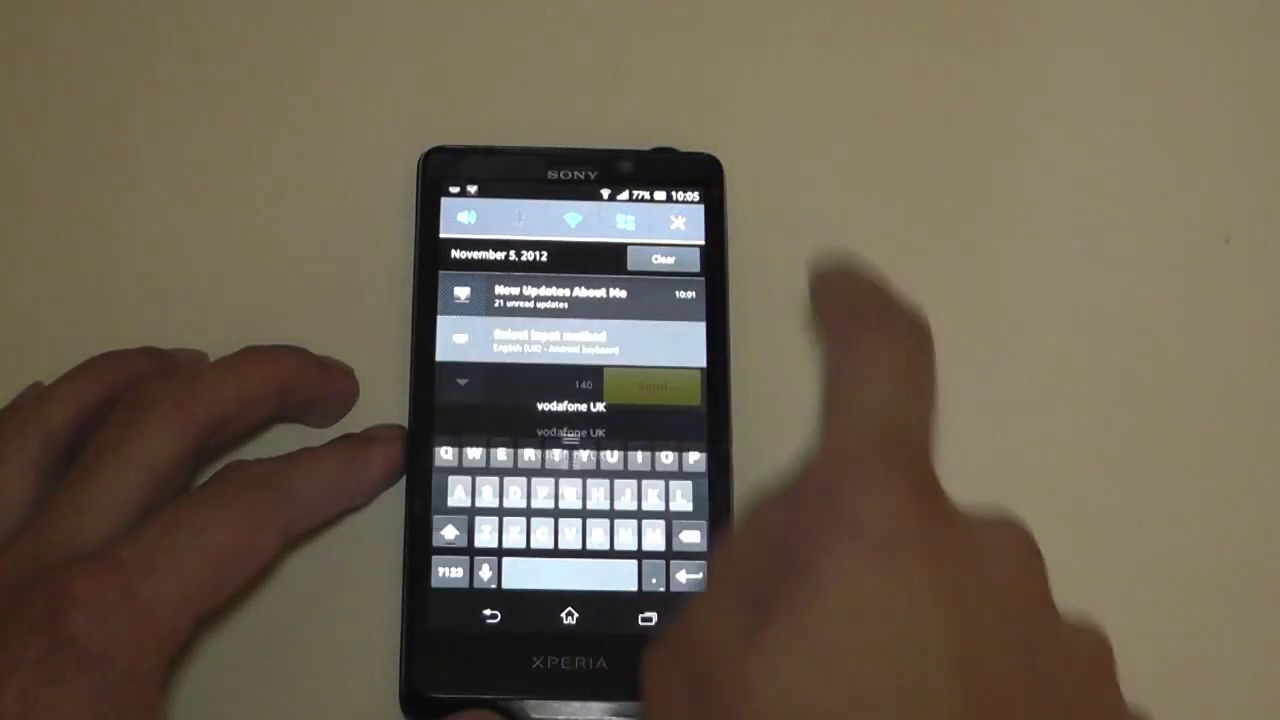
# Step: Choose 'Select input method' from the notification shade to reach Language & input
pyautogui.click(560, 340)
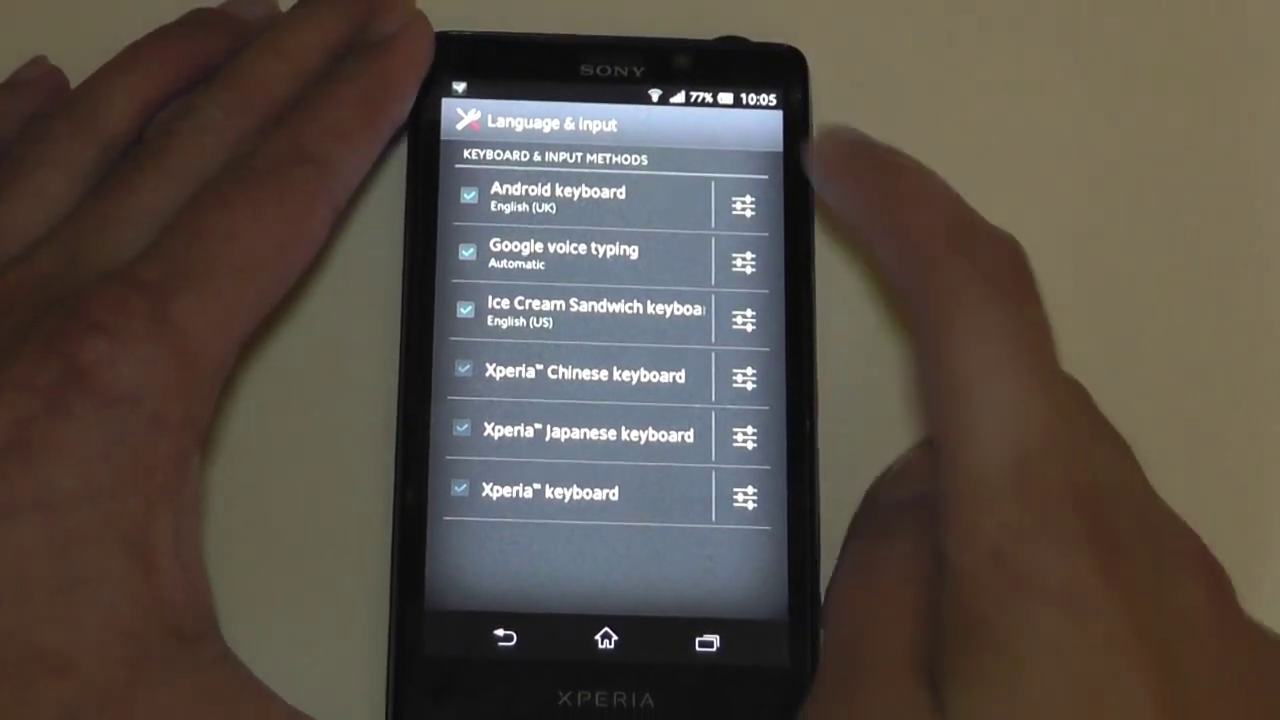
# Step: In the Android keyboard's Advanced settings, turn off 'Show gesture trail'
pyautogui.click(743, 204)
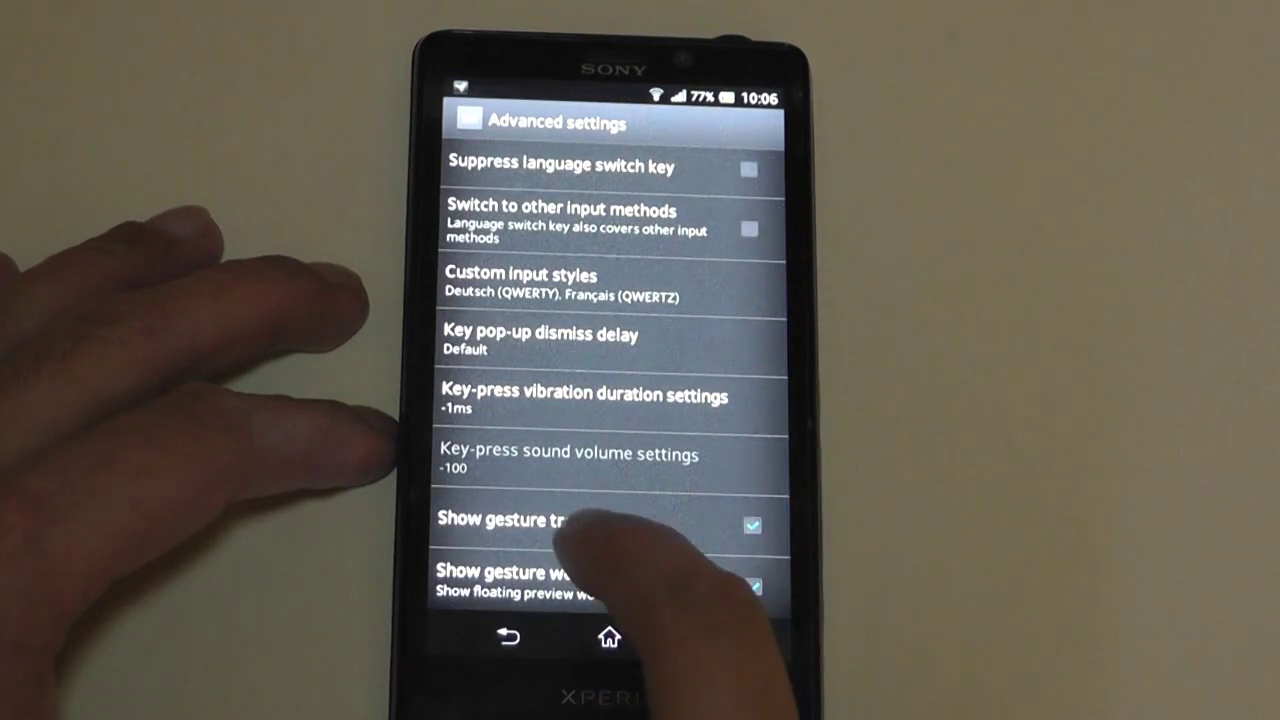
pyautogui.click(749, 522)
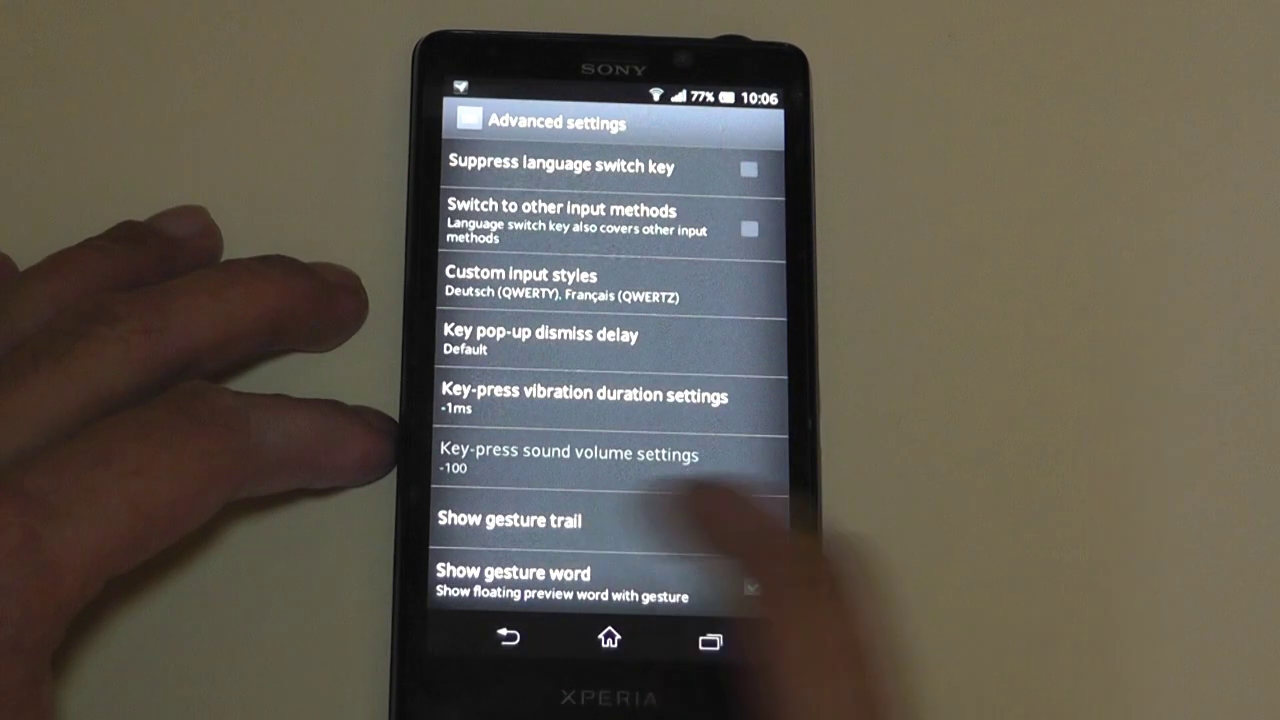